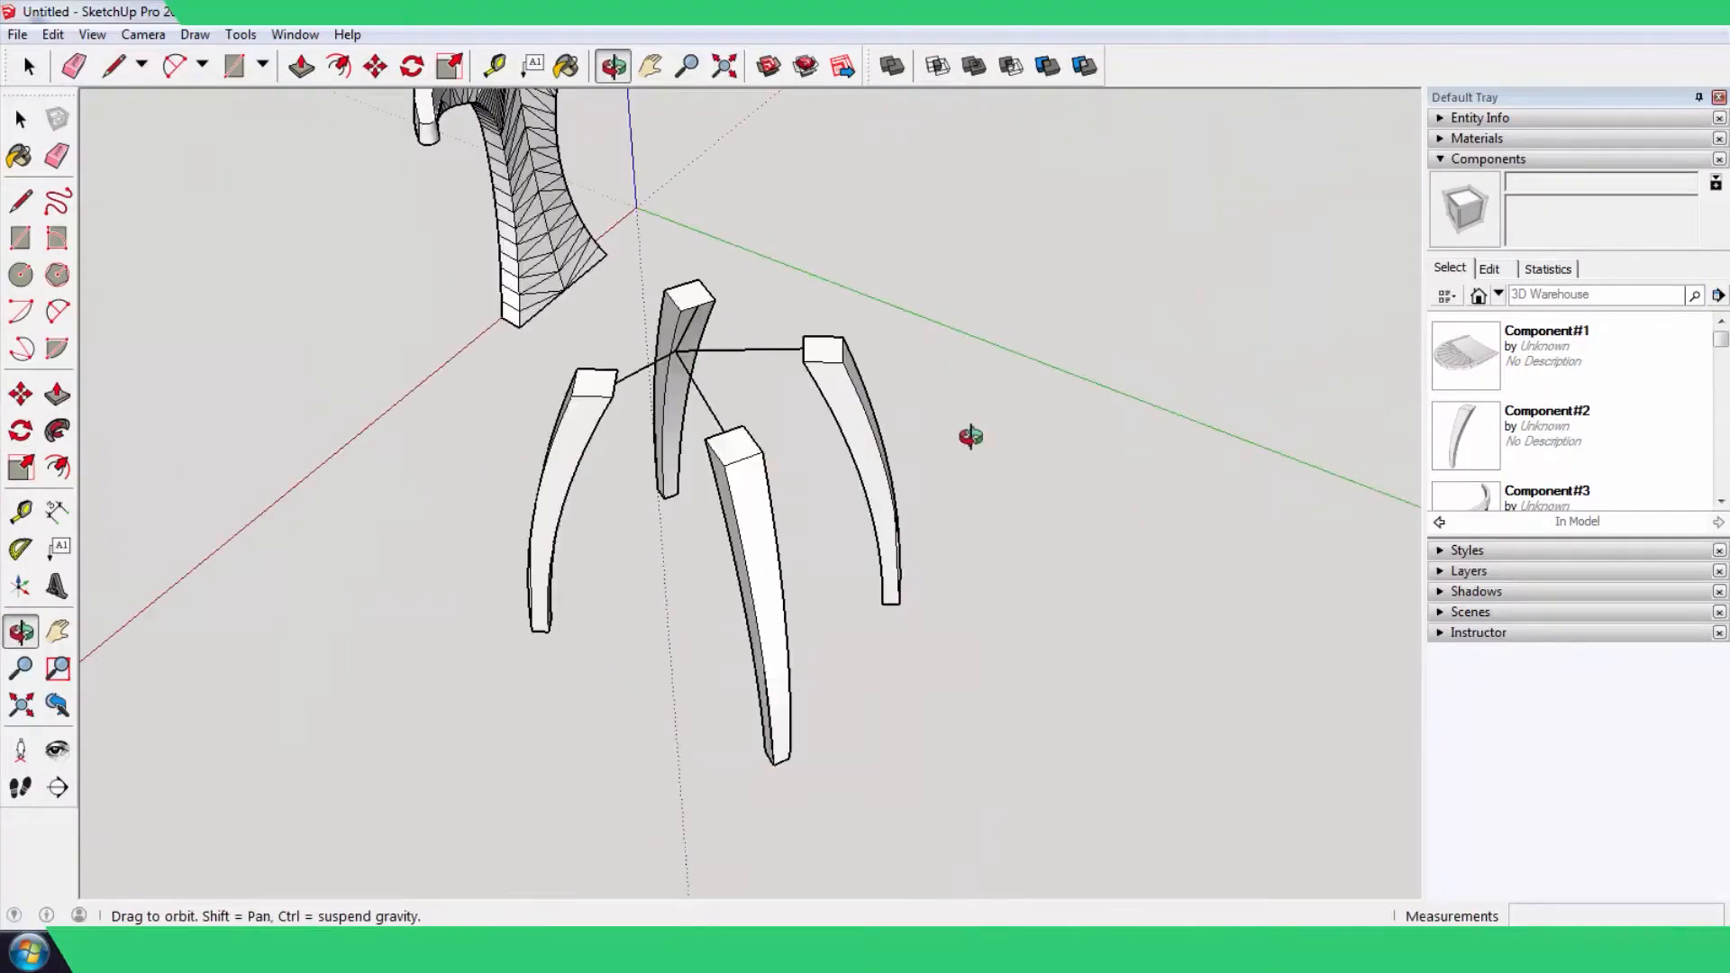
Orbit the model so the whole chair stands upright, viewed from the side.
{"action": "left_click_drag", "start_coordinate": [970, 436], "coordinate": [613, 548]}
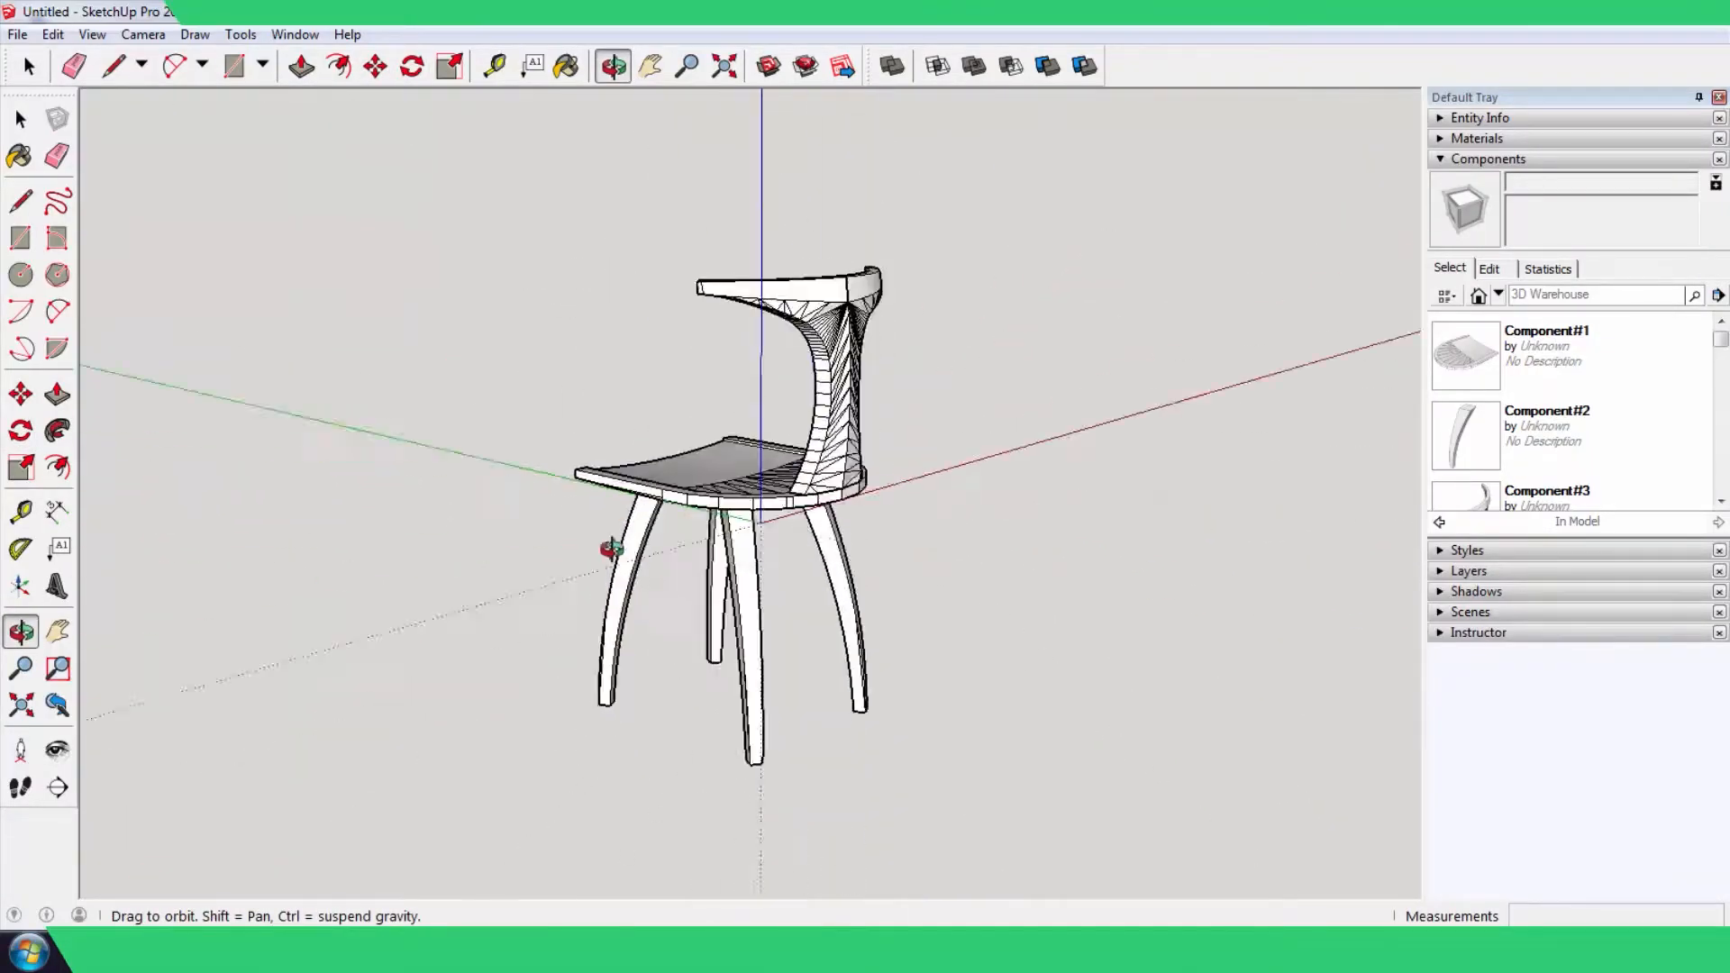